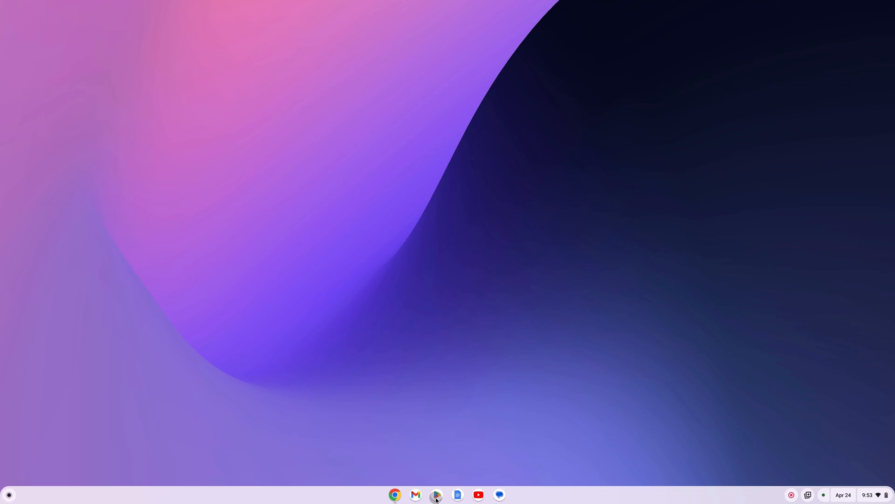
Launch the Google Play Store from the shelf.
{"action": "left_click", "coordinate": [436, 494]}
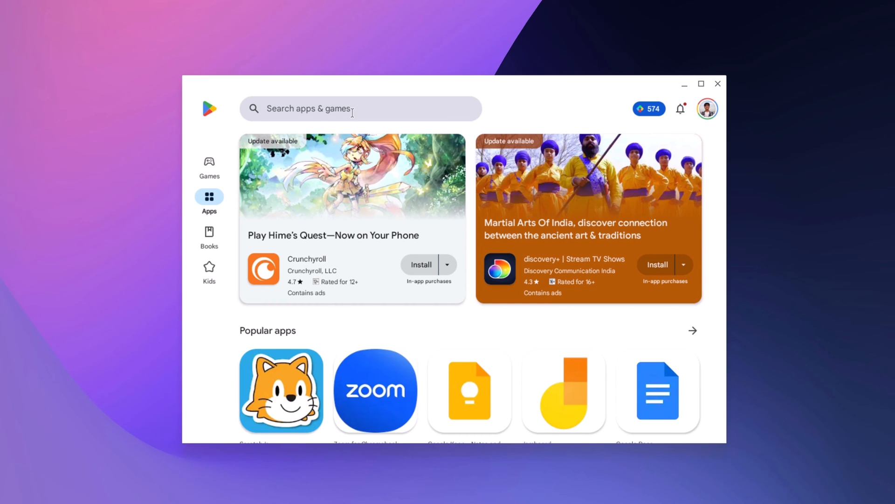
Search 'chatgpt' and install the ChatGPT app by OpenAI.
{"action": "type", "text": "chatgpt"}
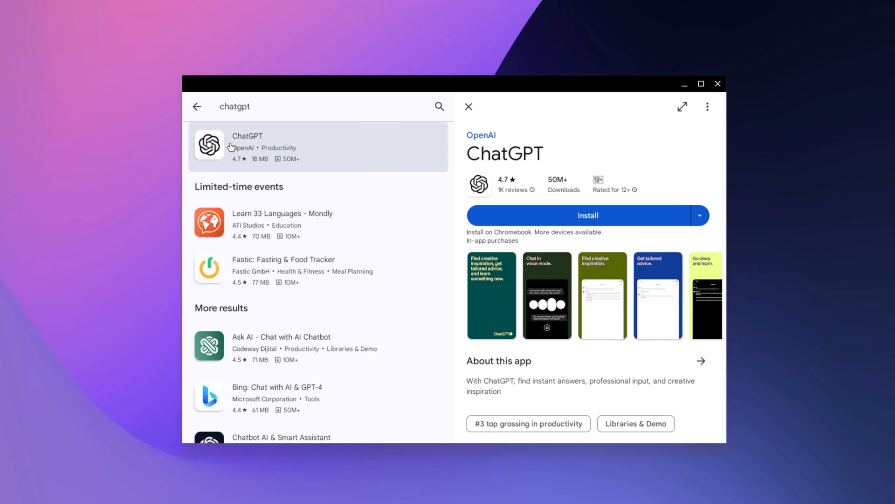
{"action": "mouse_move", "coordinate": [342, 169]}
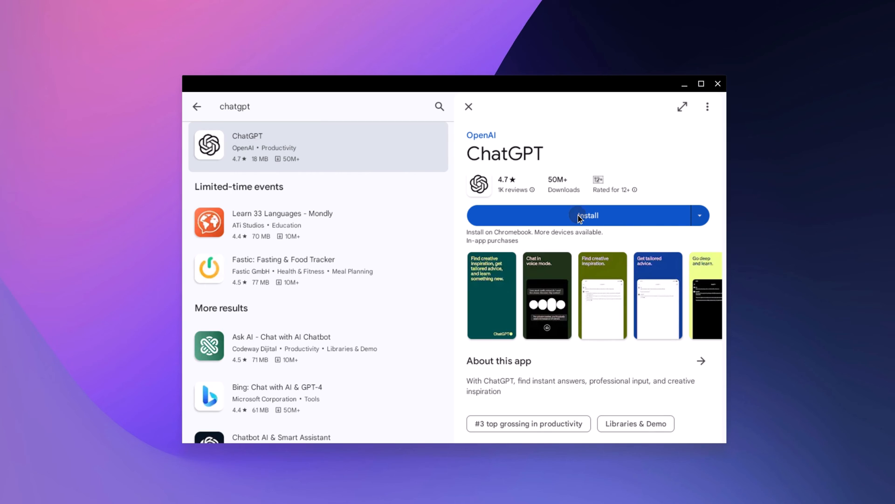
{"action": "left_click", "coordinate": [582, 215]}
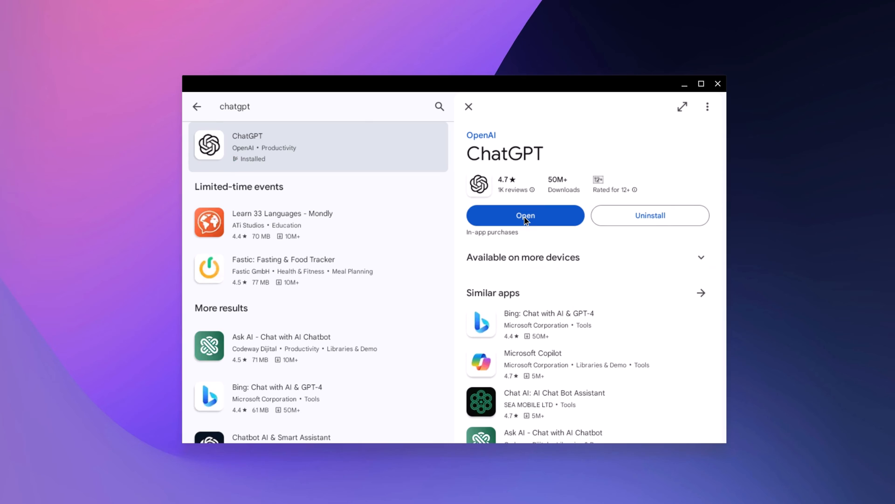
{"action": "mouse_move", "coordinate": [538, 225]}
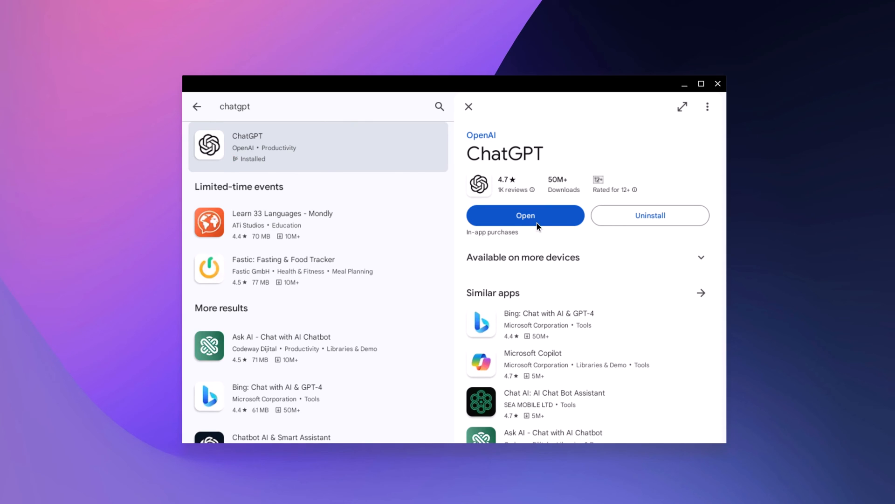
{"action": "mouse_move", "coordinate": [684, 83]}
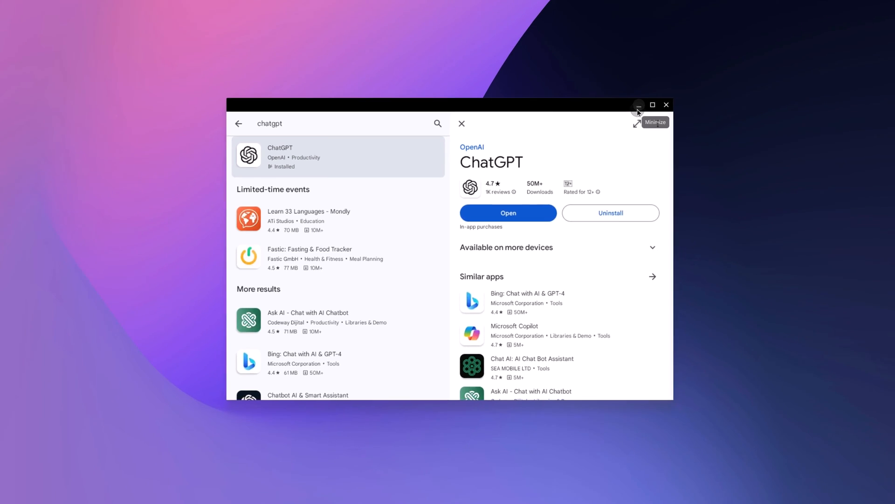
Minimize the Play Store and bring up the launcher's app list showing ChatGPT.
{"action": "left_click", "coordinate": [638, 108]}
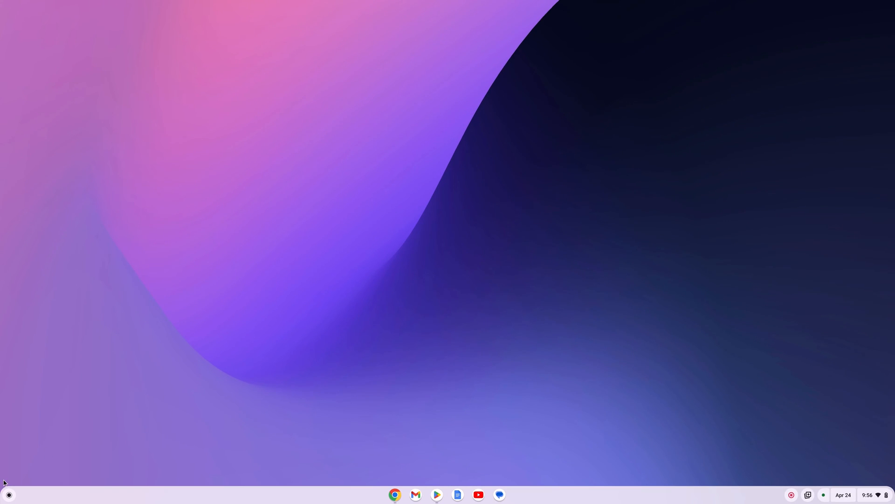
{"action": "left_click", "coordinate": [9, 494]}
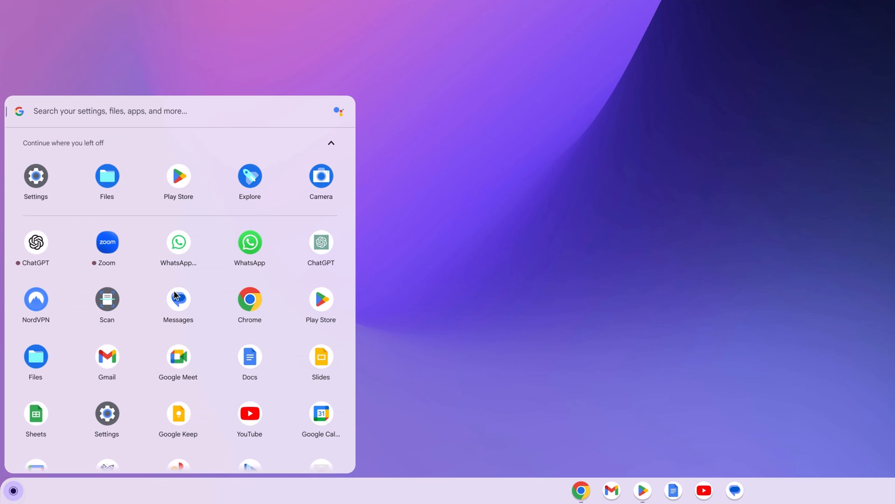
{"action": "scroll", "scroll_direction": "down", "scroll_amount": 3}
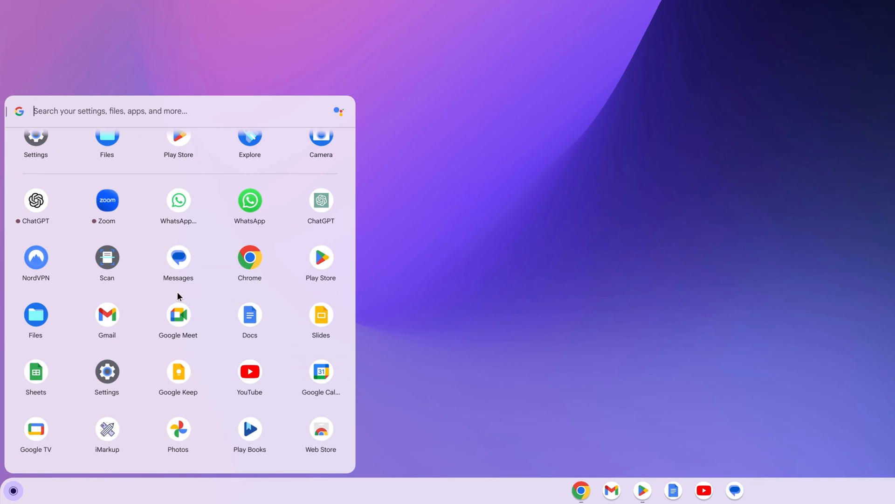
{"action": "mouse_move", "coordinate": [37, 200]}
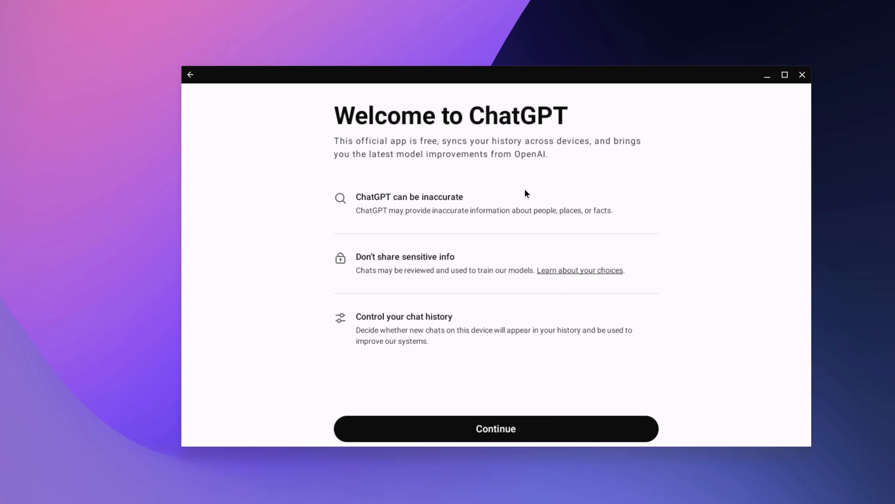
Put away the ChatGPT app window, returning to a clear desktop.
{"action": "left_click", "coordinate": [495, 428]}
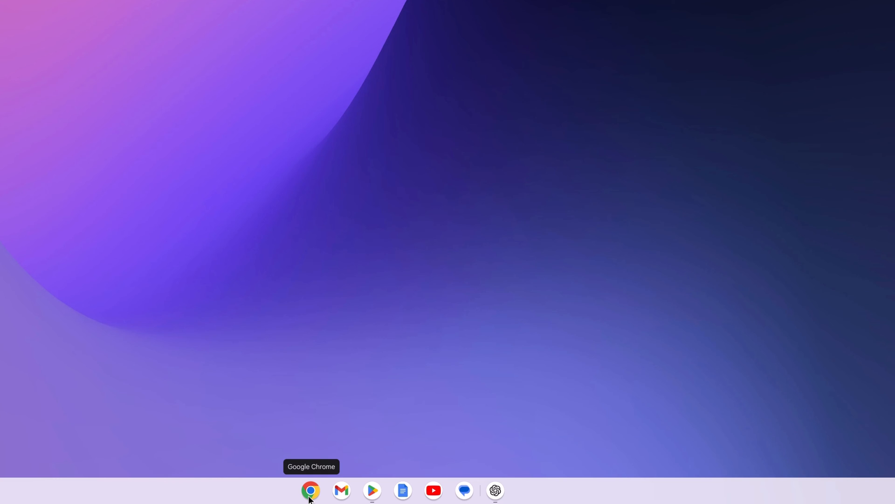
Load chat.openai.com in Chrome and bring up the browser's main menu.
{"action": "left_click", "coordinate": [311, 489]}
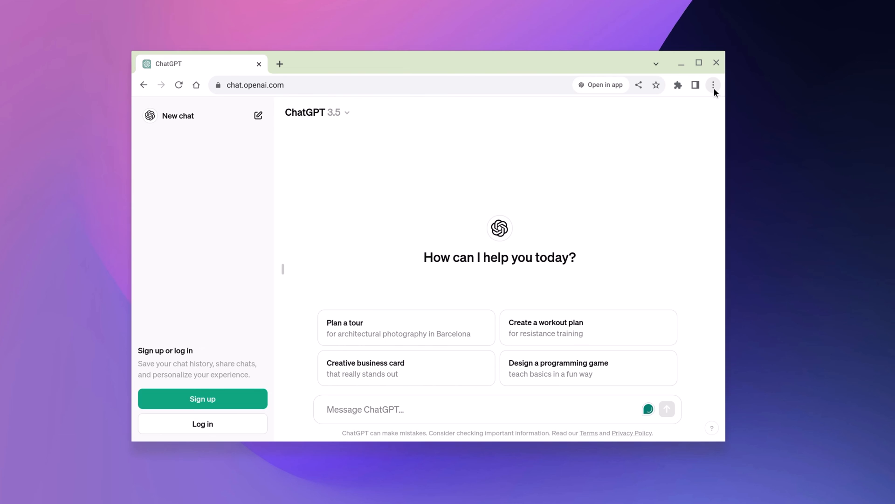
{"action": "left_click", "coordinate": [714, 85]}
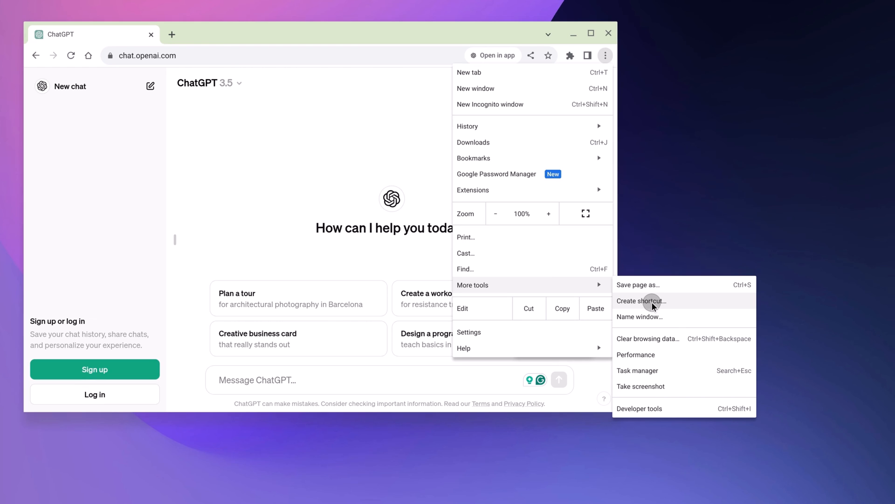
Create a ChatGPT shortcut with 'Open as window' enabled.
{"action": "left_click", "coordinate": [641, 301]}
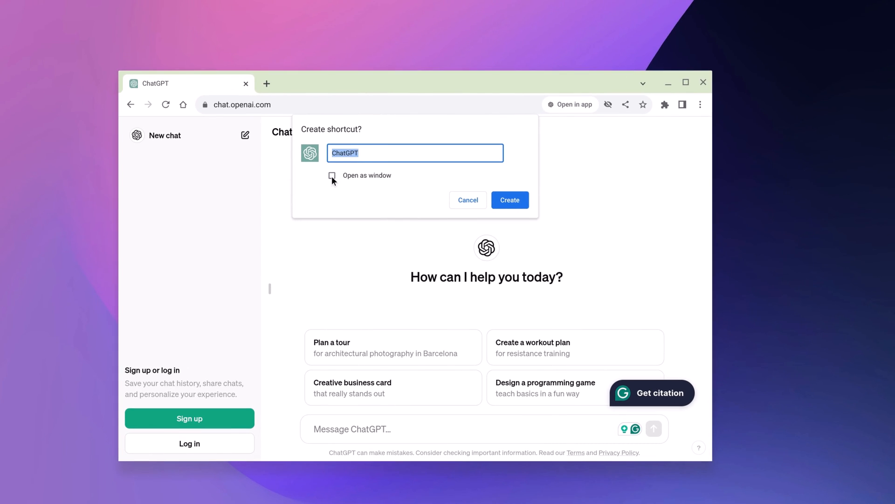
{"action": "left_click", "coordinate": [332, 176]}
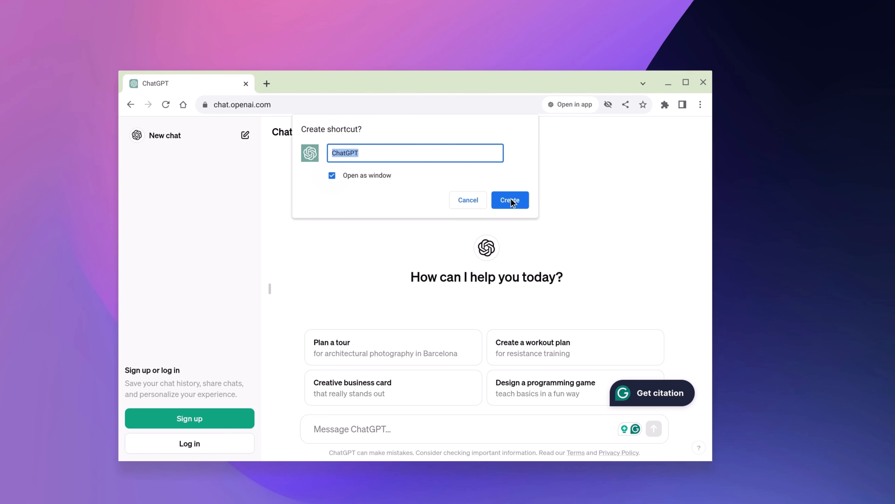
{"action": "left_click", "coordinate": [509, 200]}
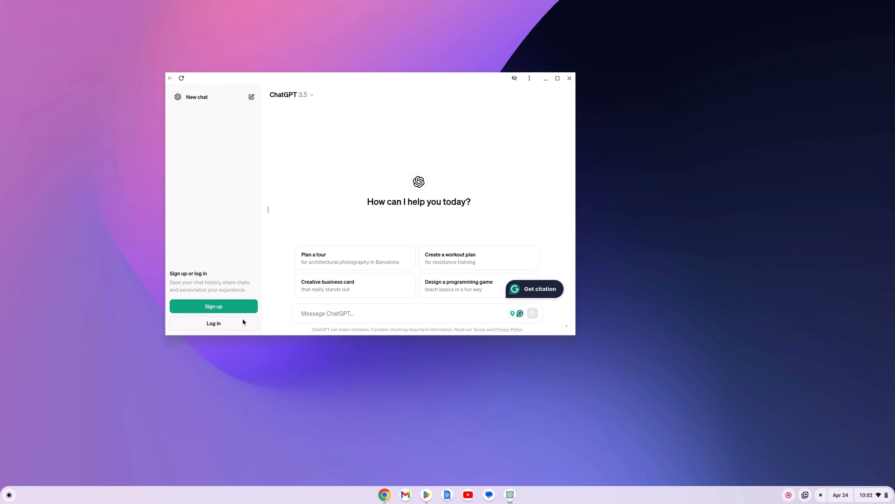
{"action": "mouse_move", "coordinate": [502, 104]}
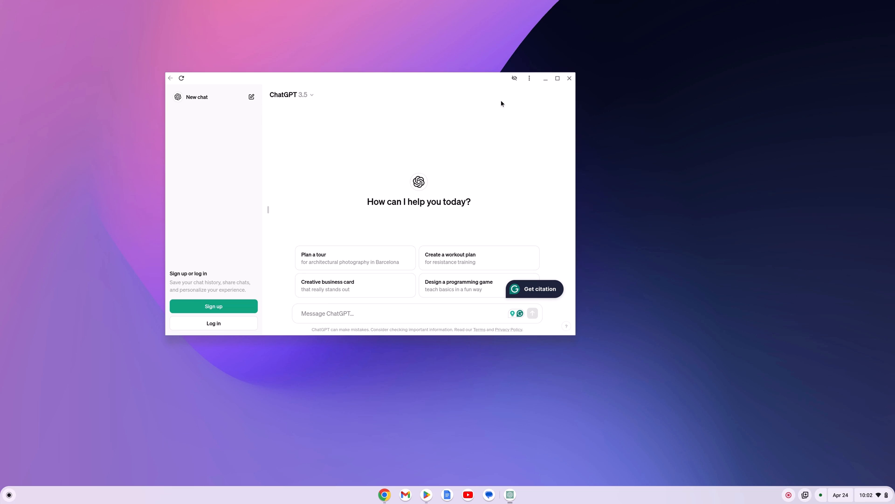
Put away the standalone ChatGPT web-app window, leaving the desktop clear.
{"action": "left_click", "coordinate": [569, 78]}
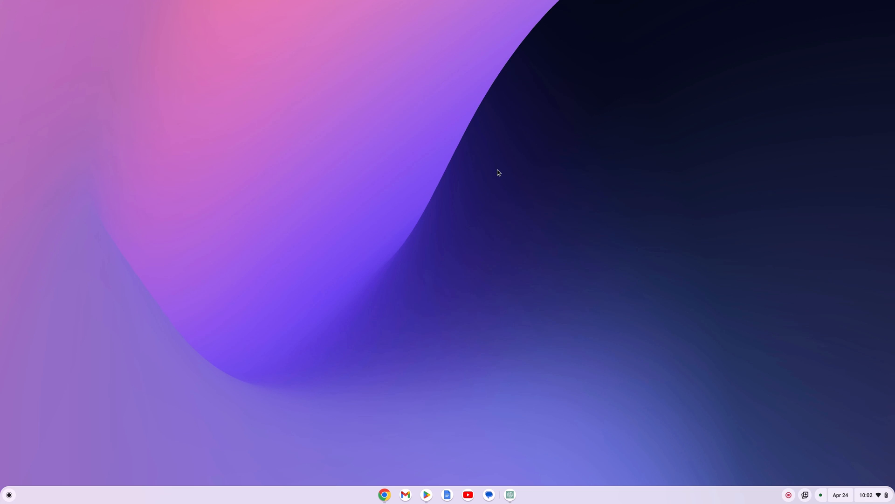
{"action": "mouse_move", "coordinate": [457, 269]}
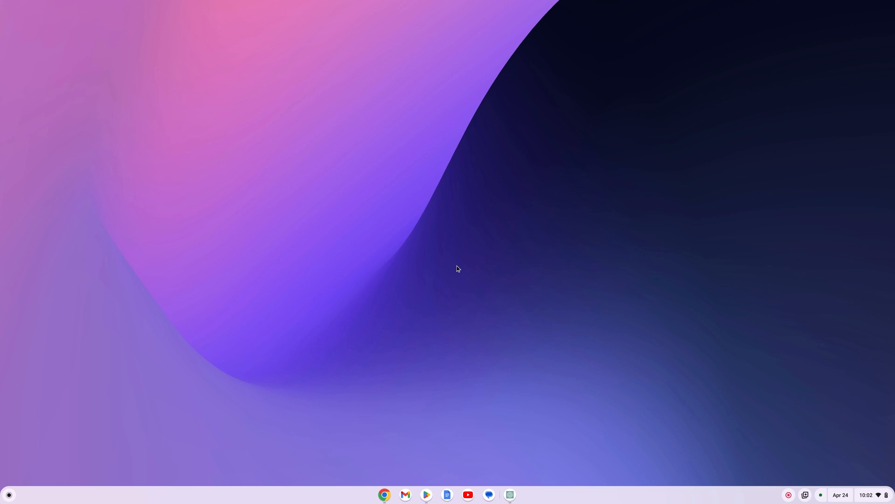